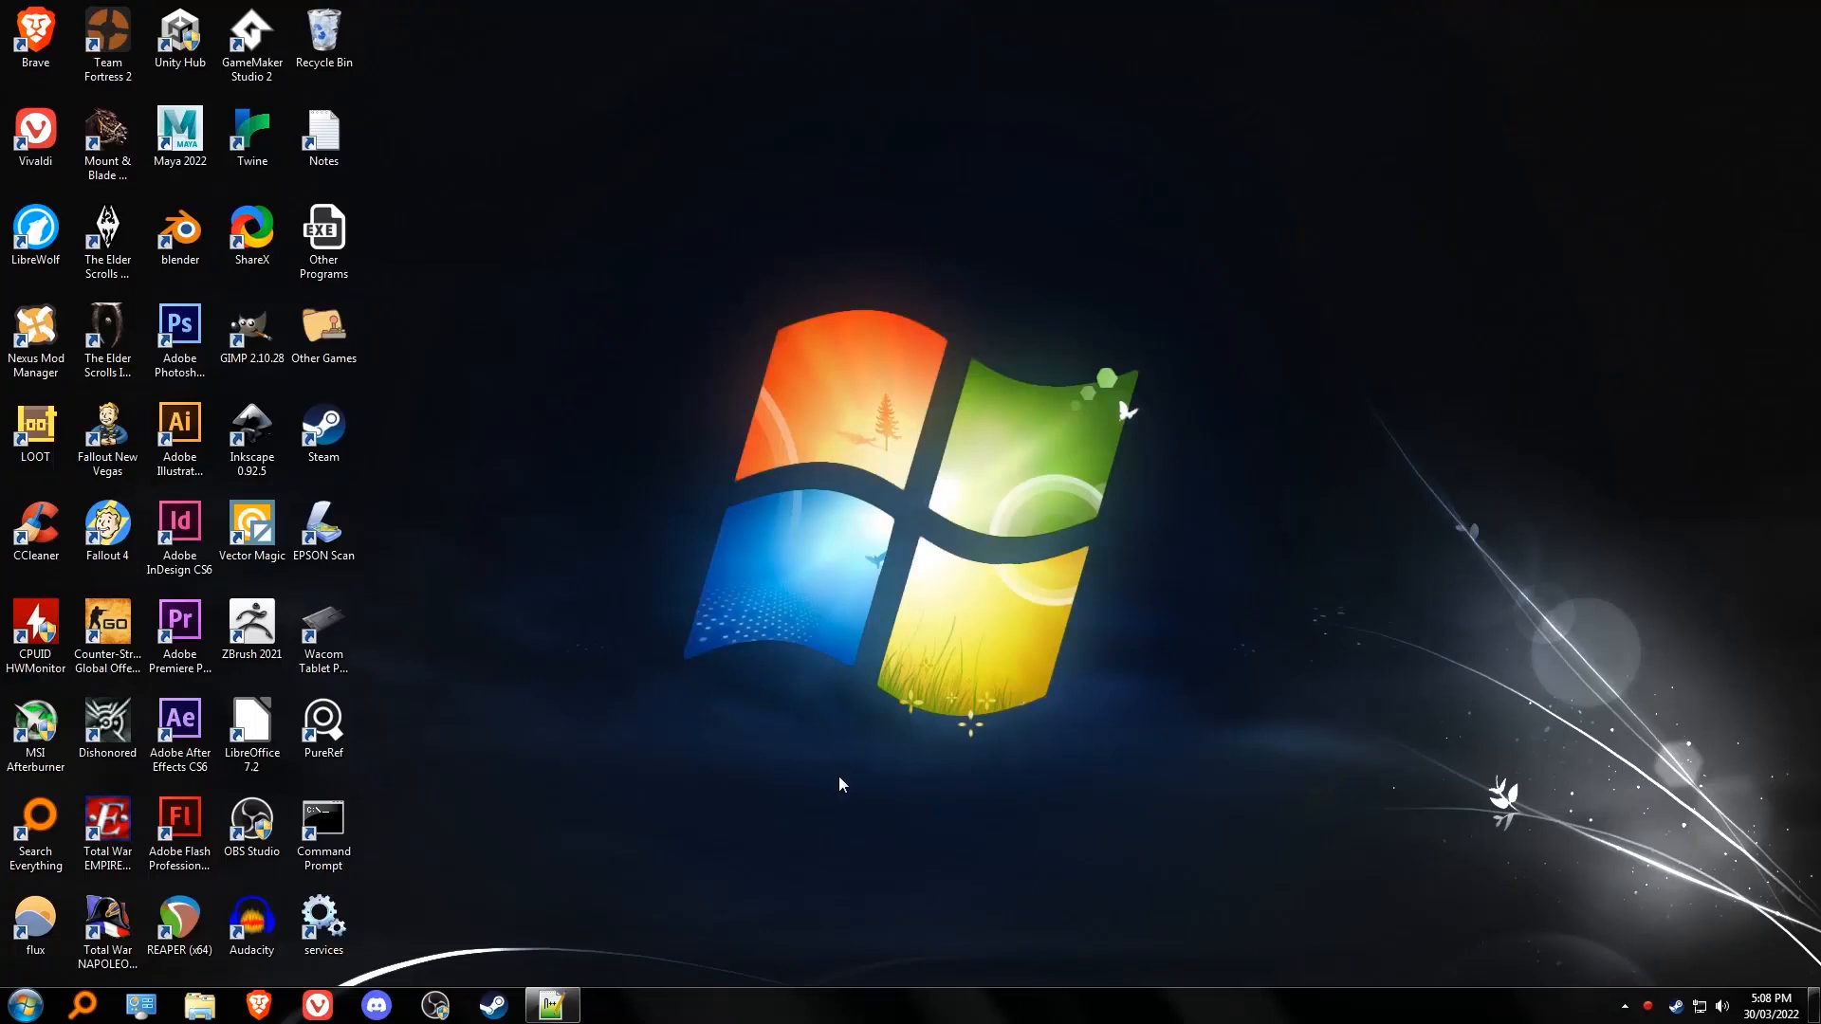
{"action": "mouse_move", "coordinate": [837, 947]}
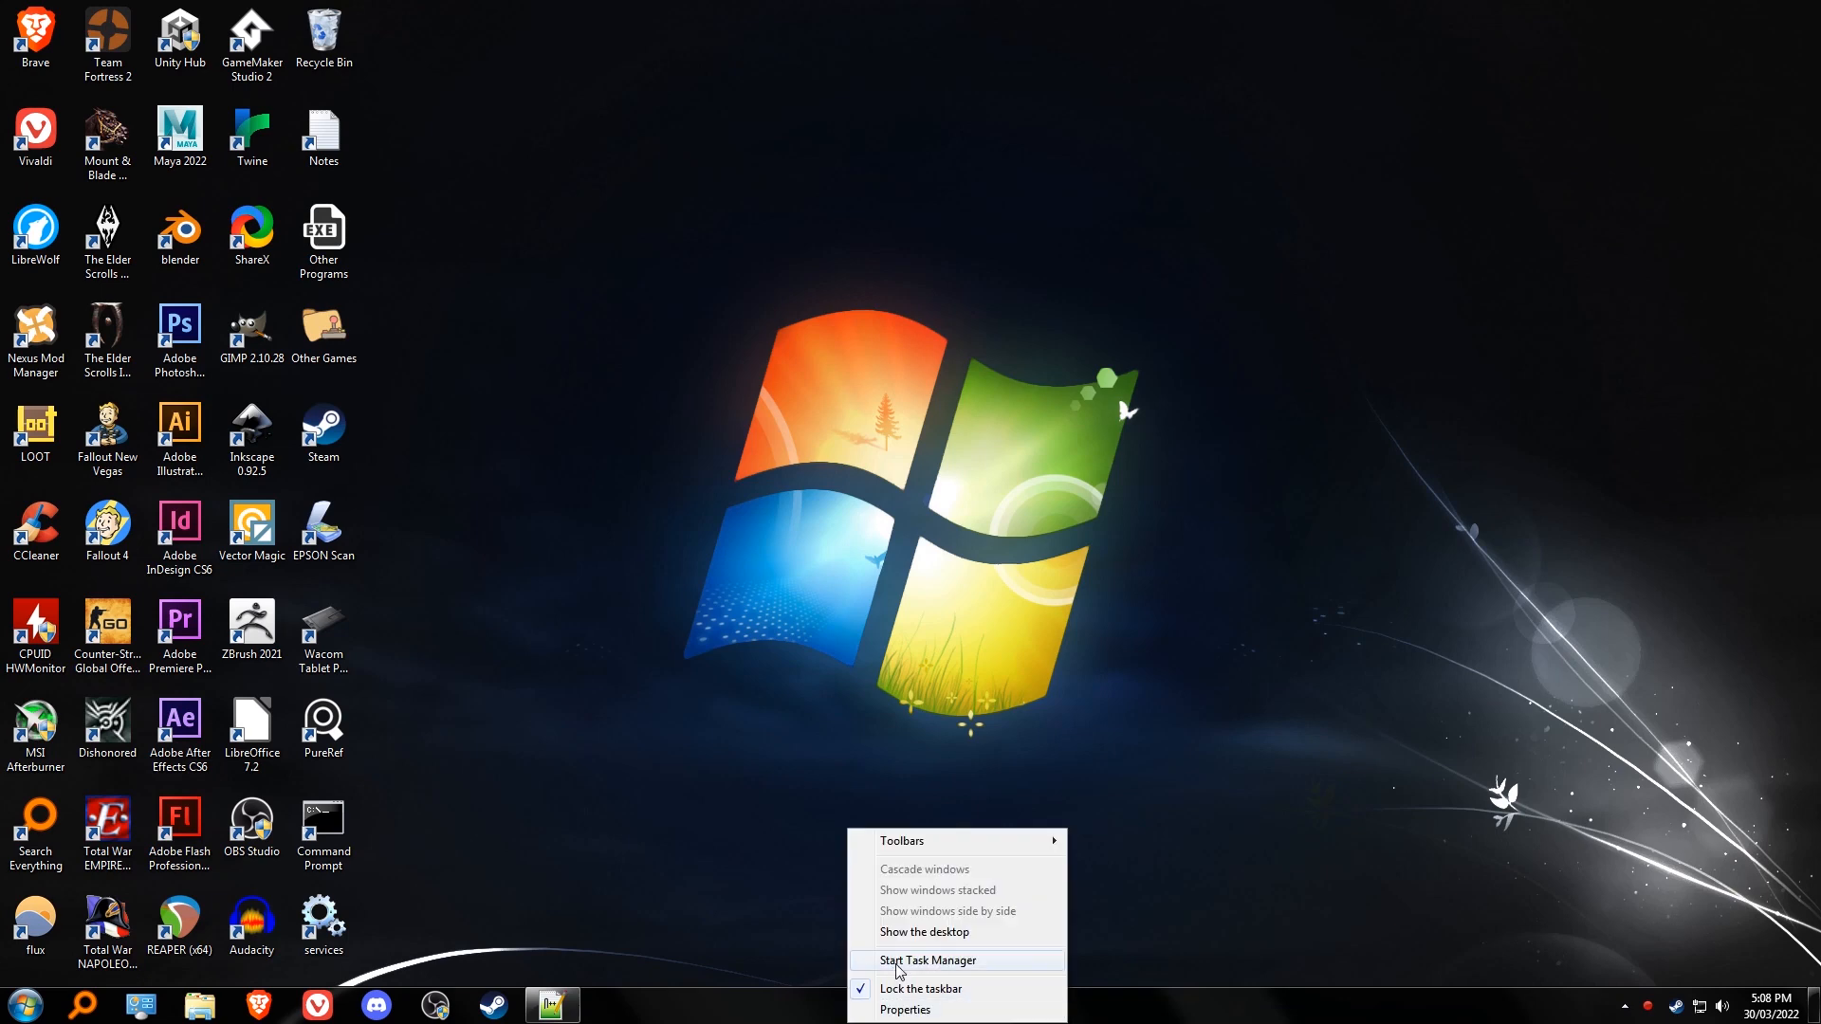
Open Task Manager from the taskbar to view running steam.exe and steamwebhelper processes.
{"action": "left_click", "coordinate": [926, 961]}
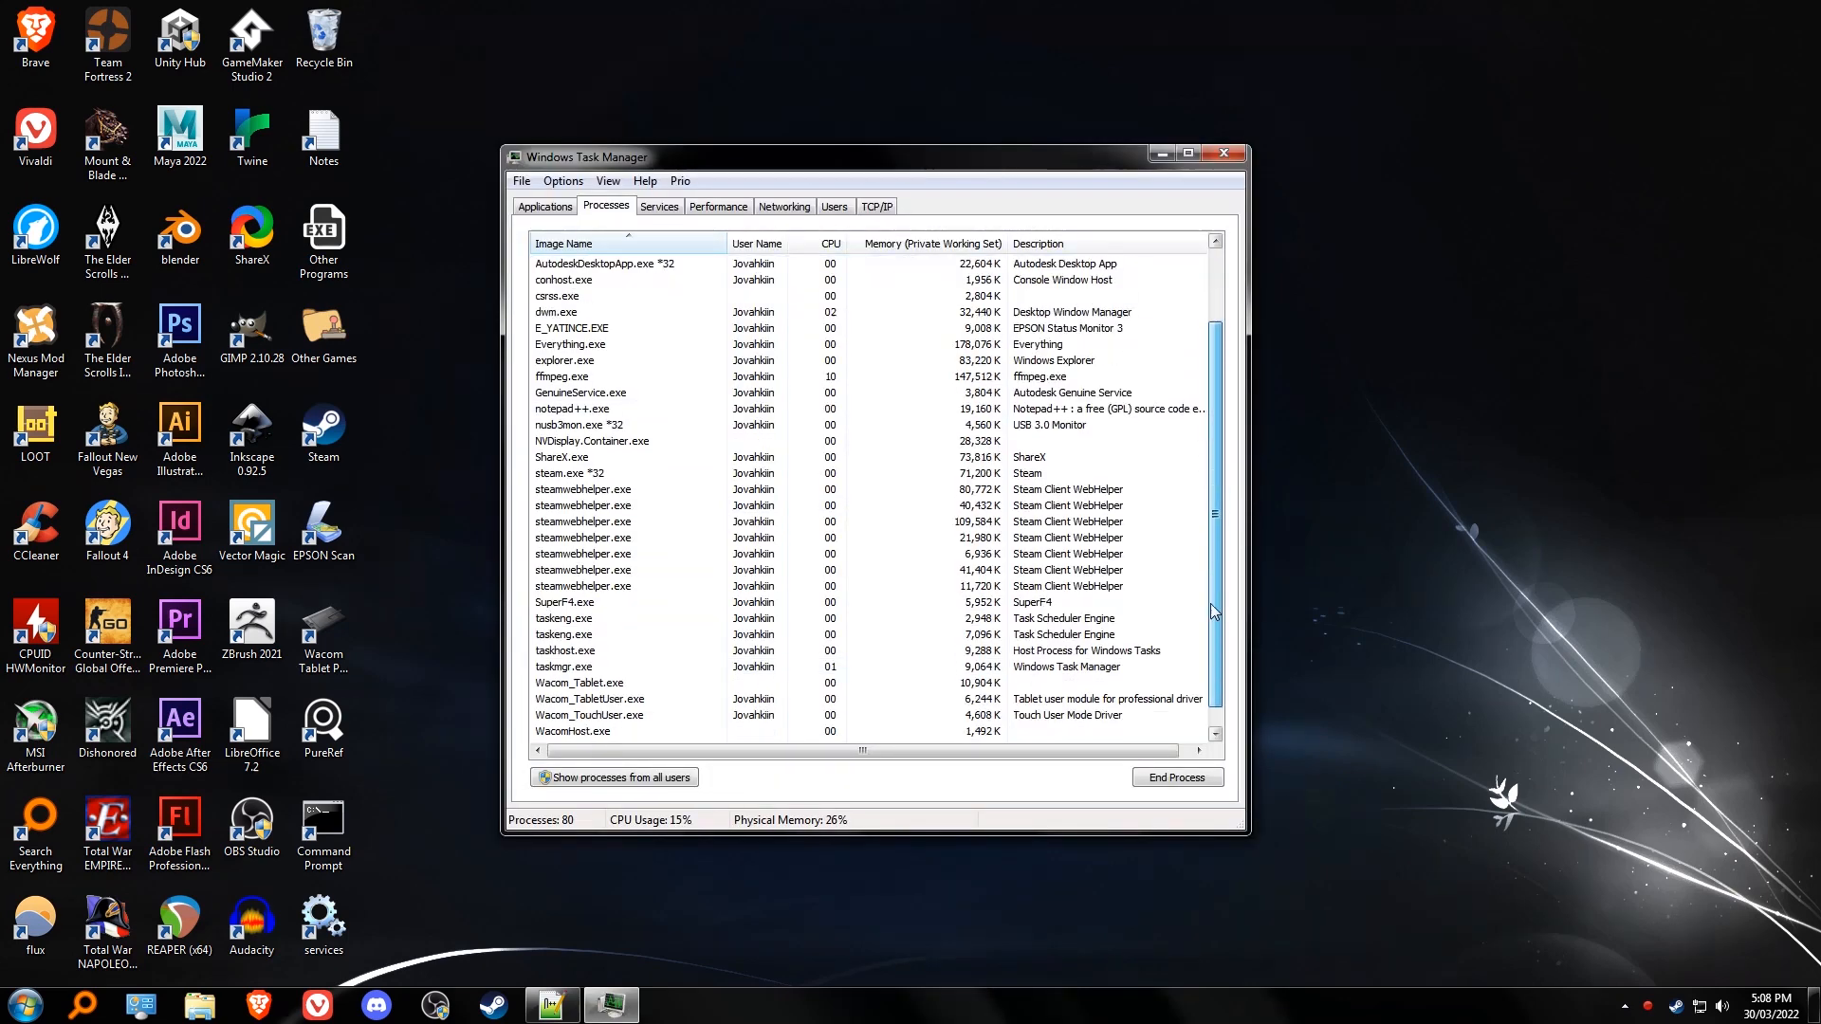
{"action": "left_click", "coordinate": [636, 506]}
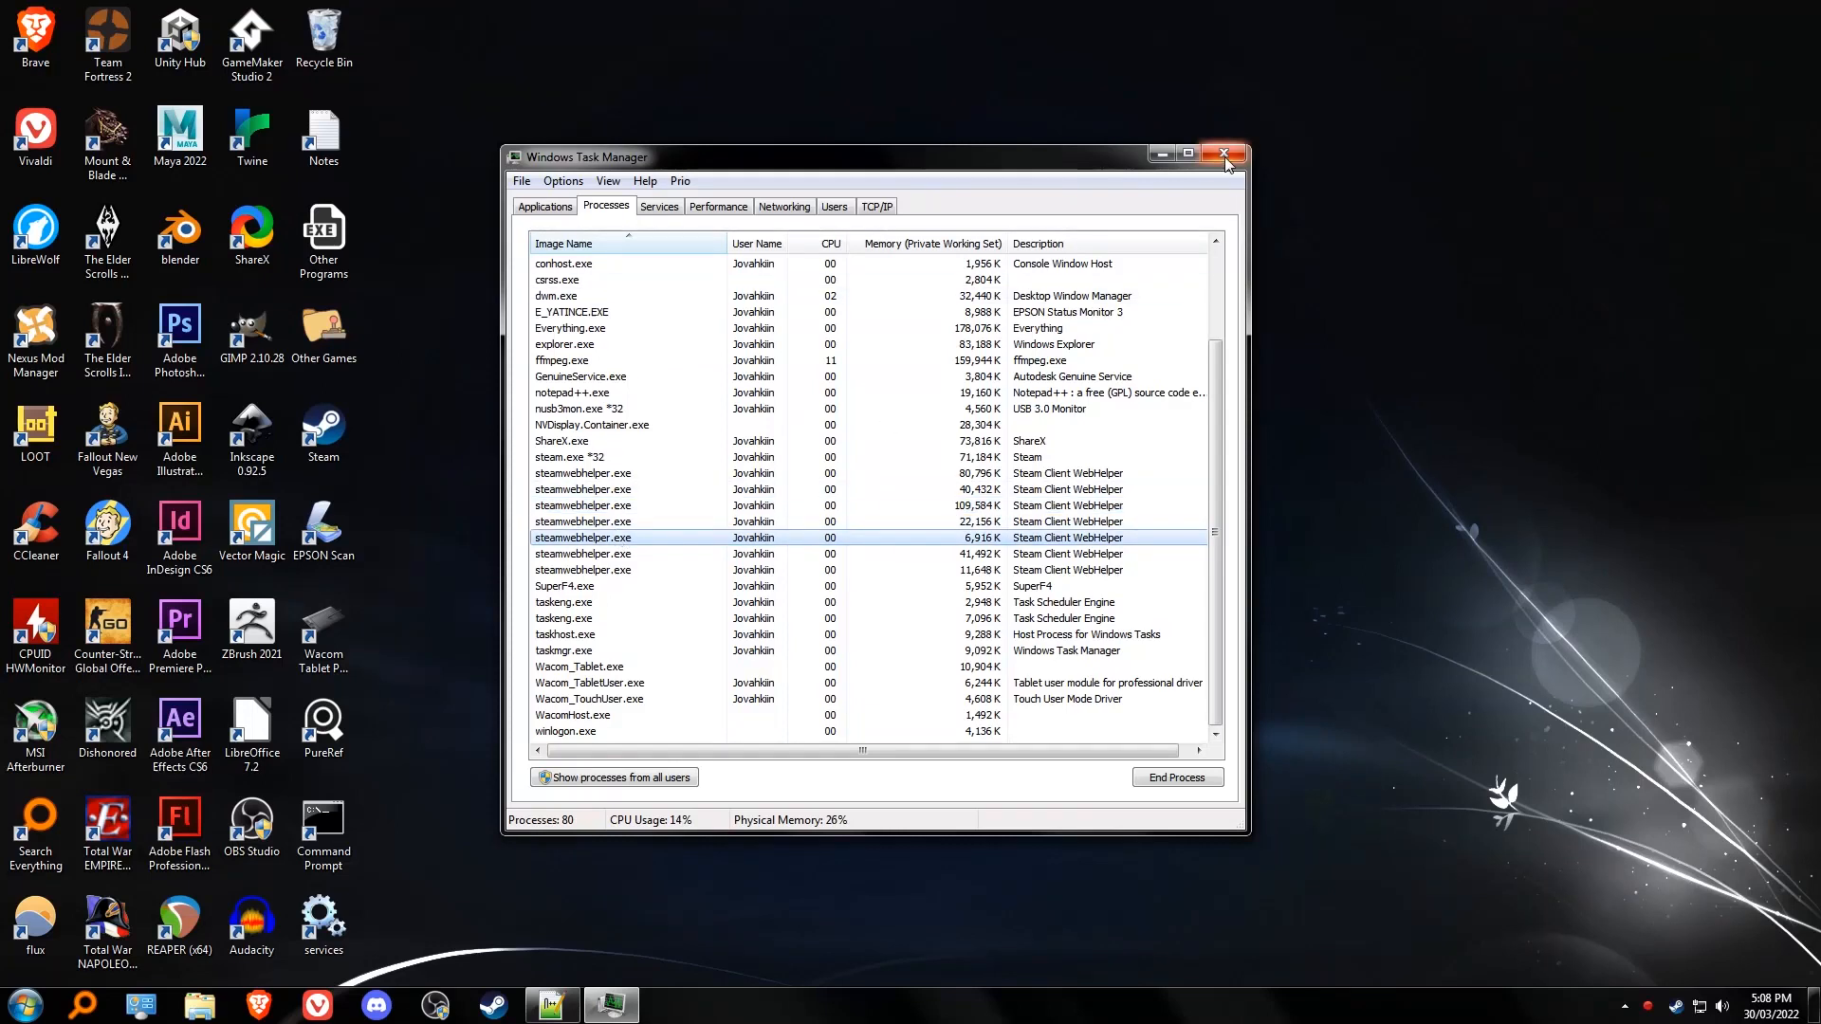
Close Task Manager, duplicate the Steam shortcut as 'Steam - Copy', and right-click it.
{"action": "left_click", "coordinate": [1225, 154]}
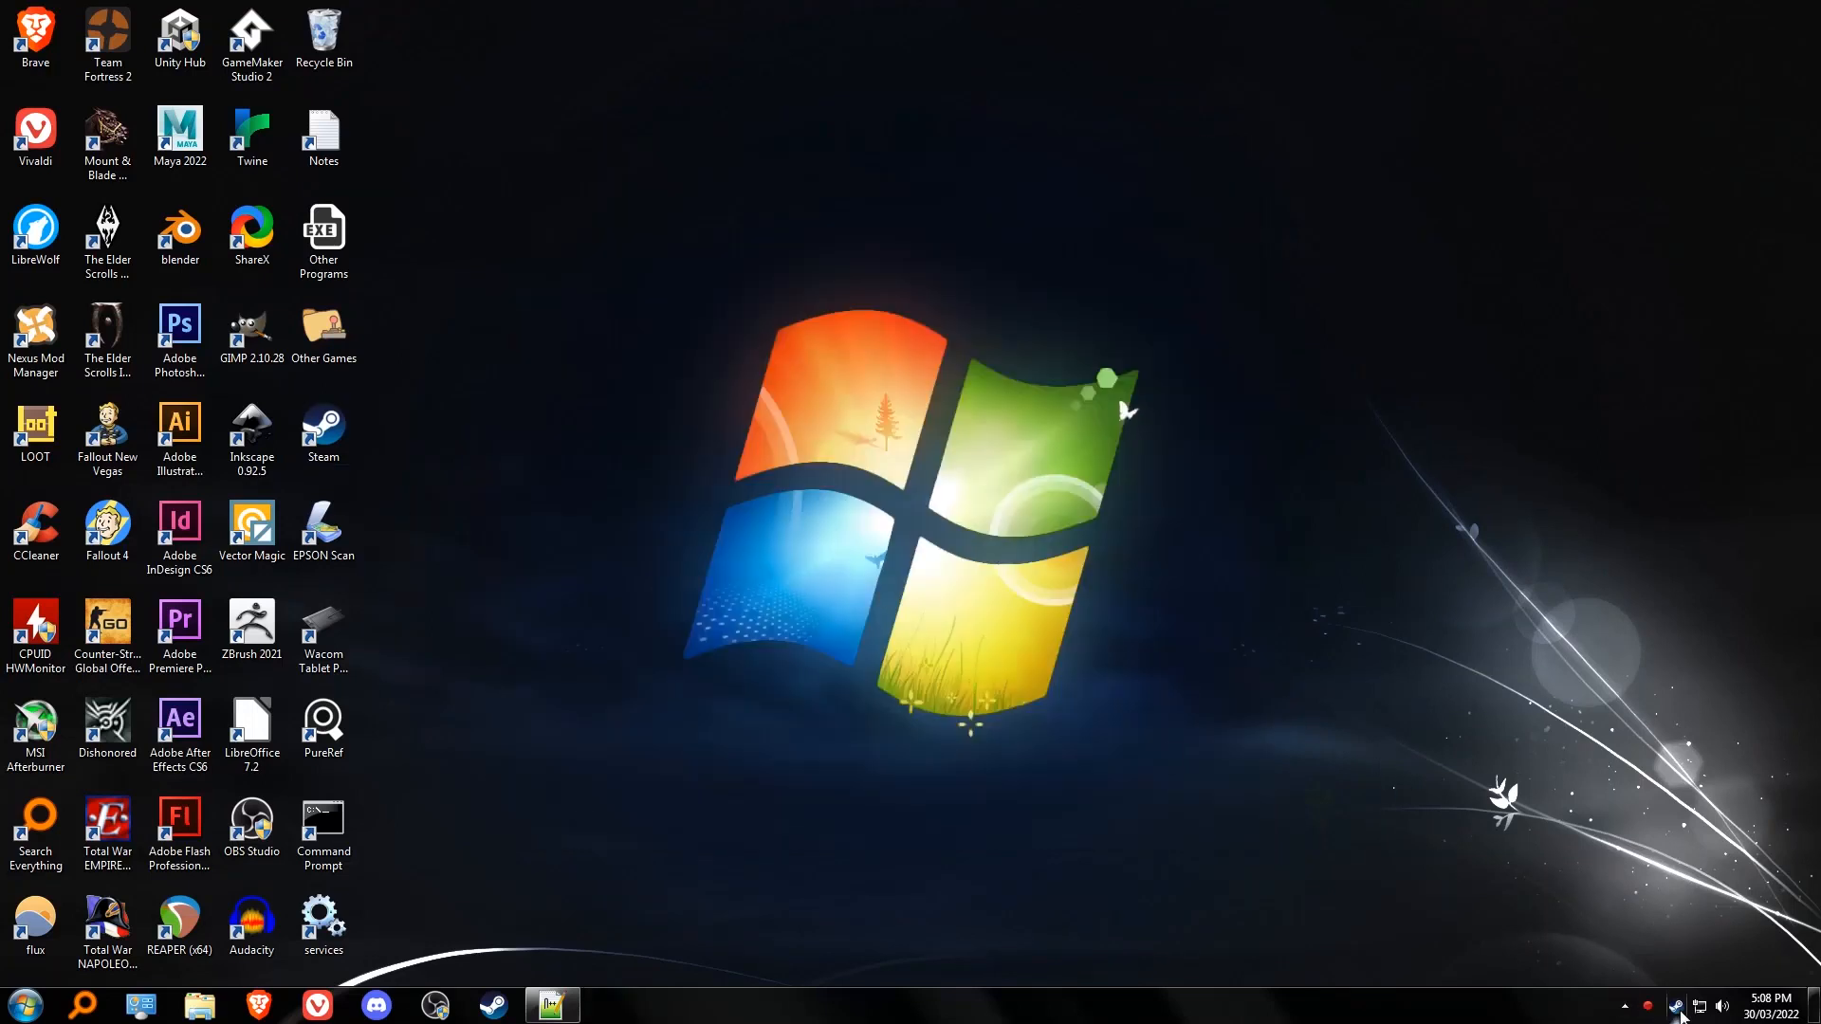
{"action": "left_click", "coordinate": [325, 430]}
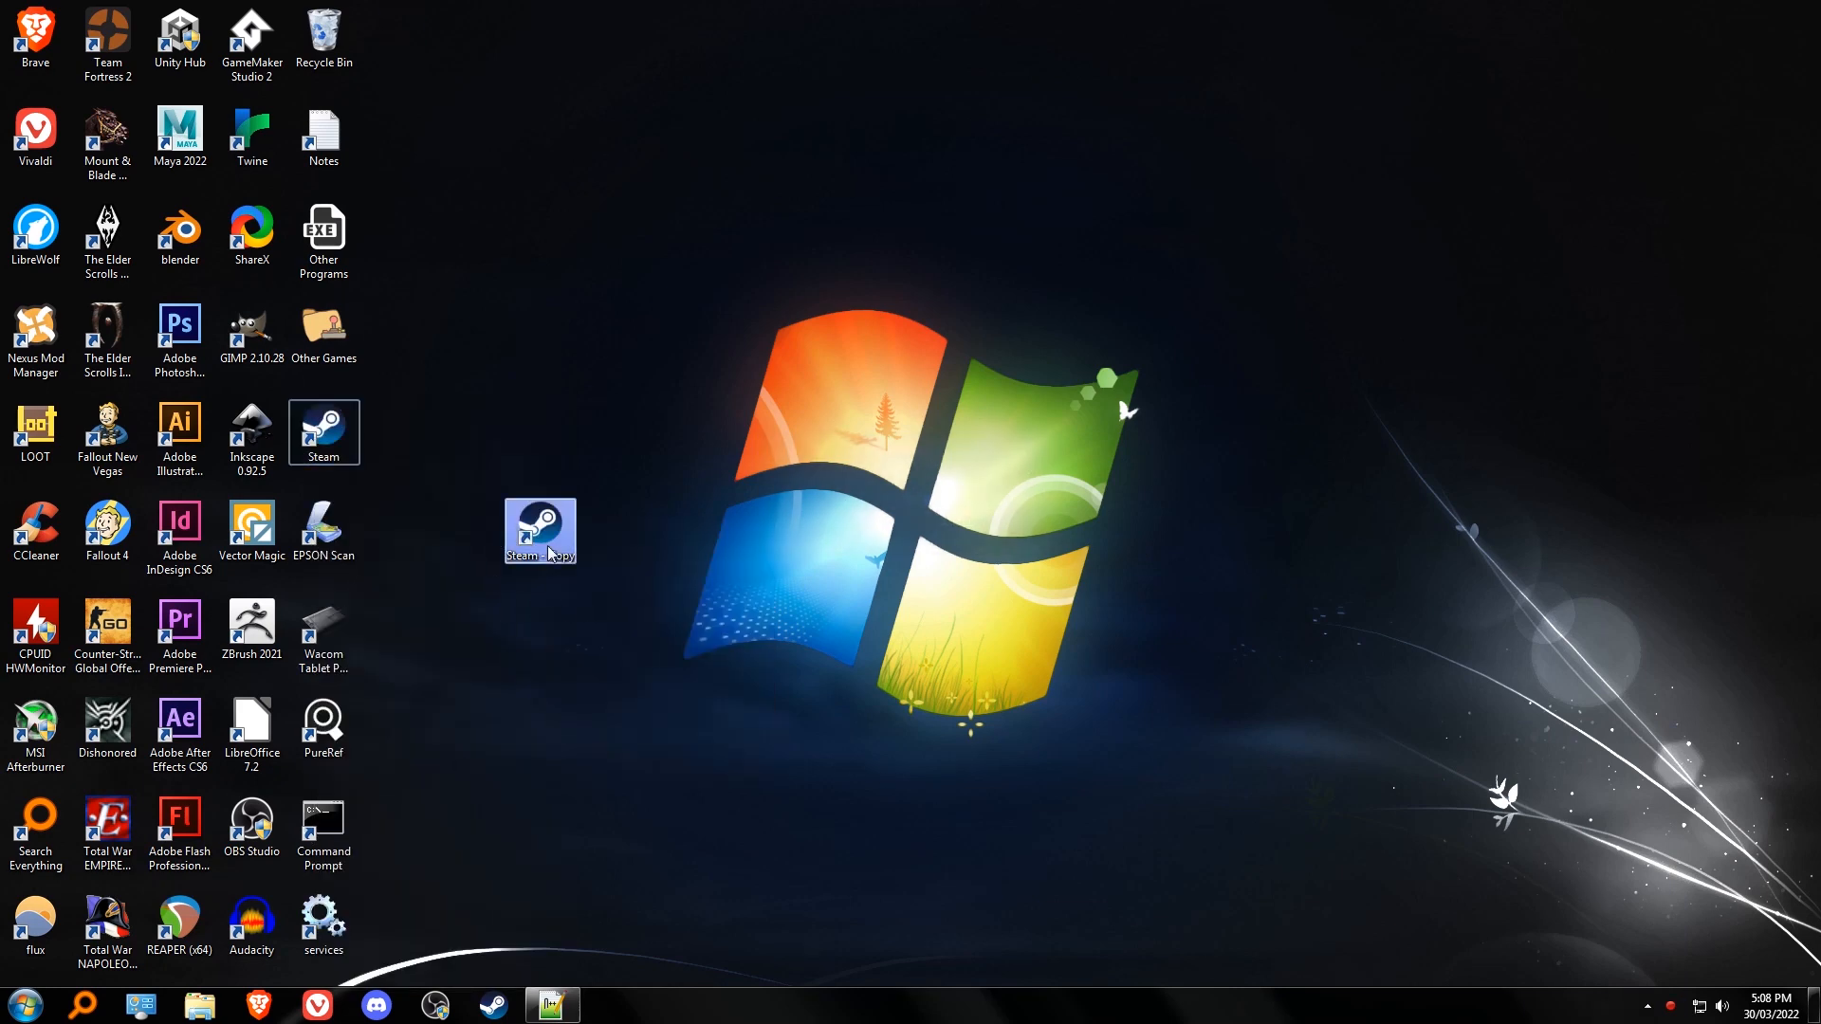
{"action": "right_click", "coordinate": [539, 531]}
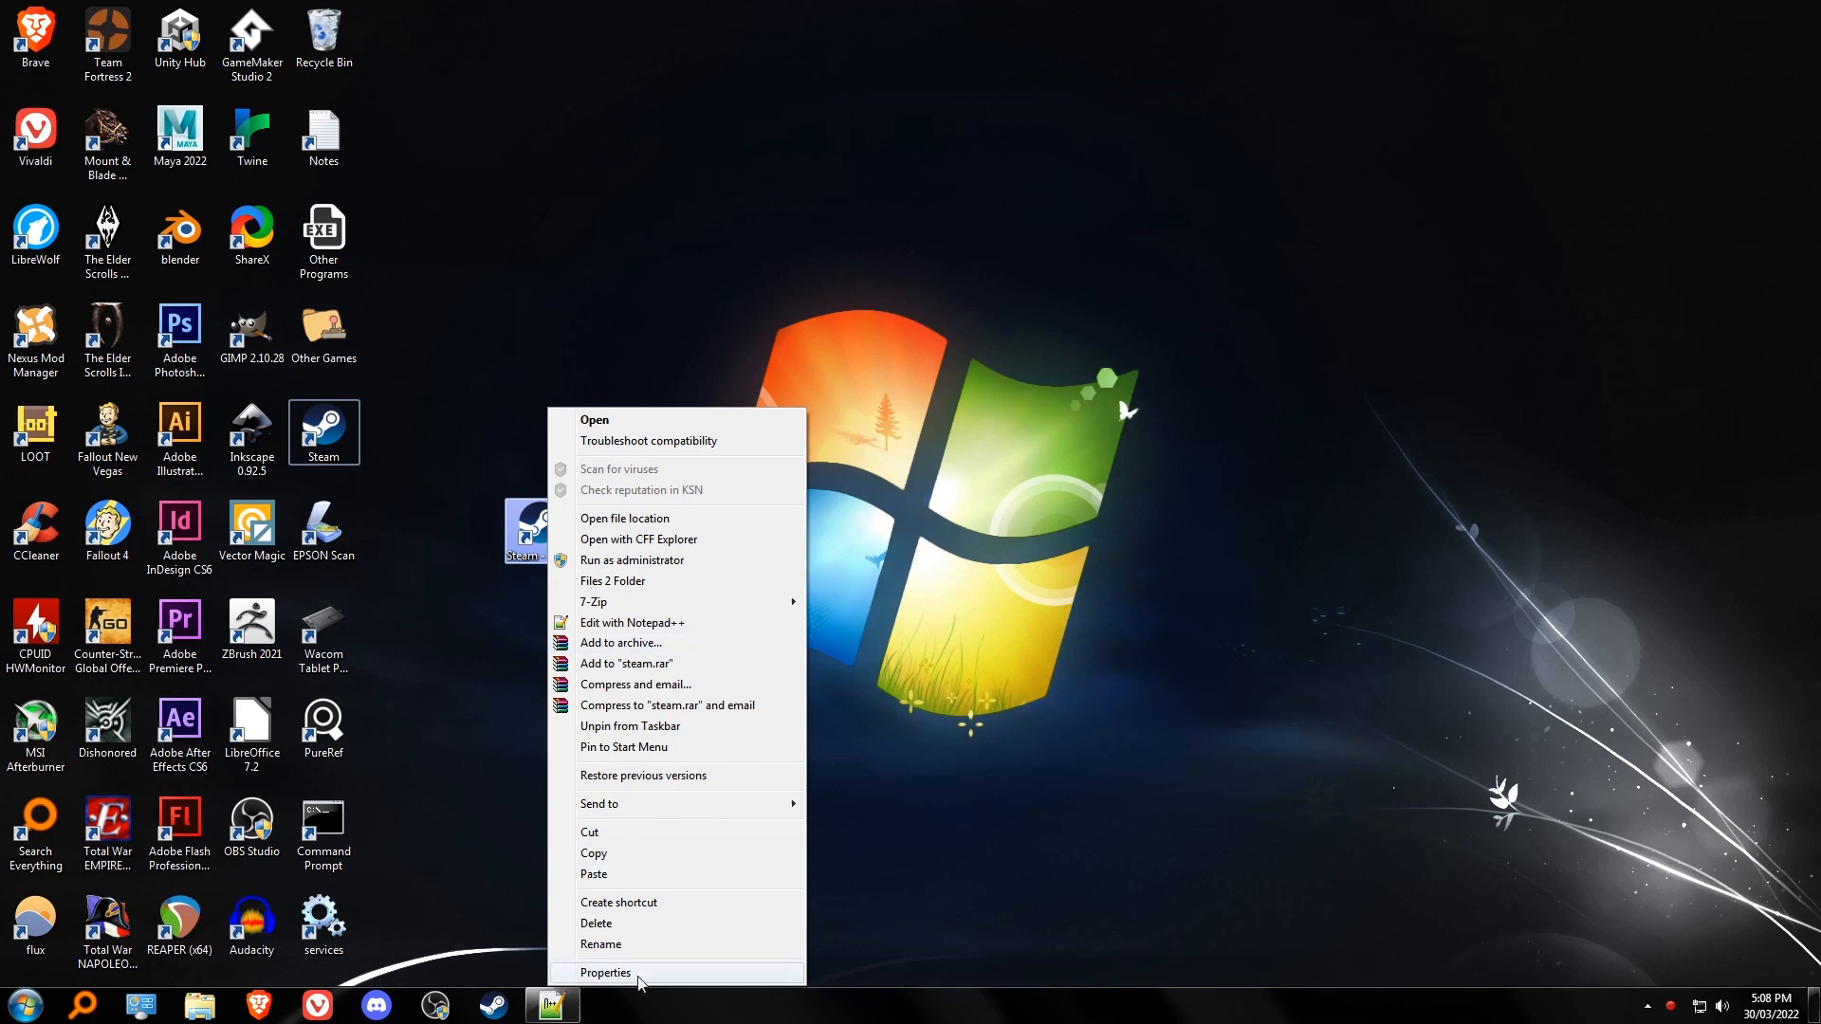
Append '-no-browser +open steam://open/minigameslist' to the Steam - Copy target and apply.
{"action": "left_click", "coordinate": [605, 973]}
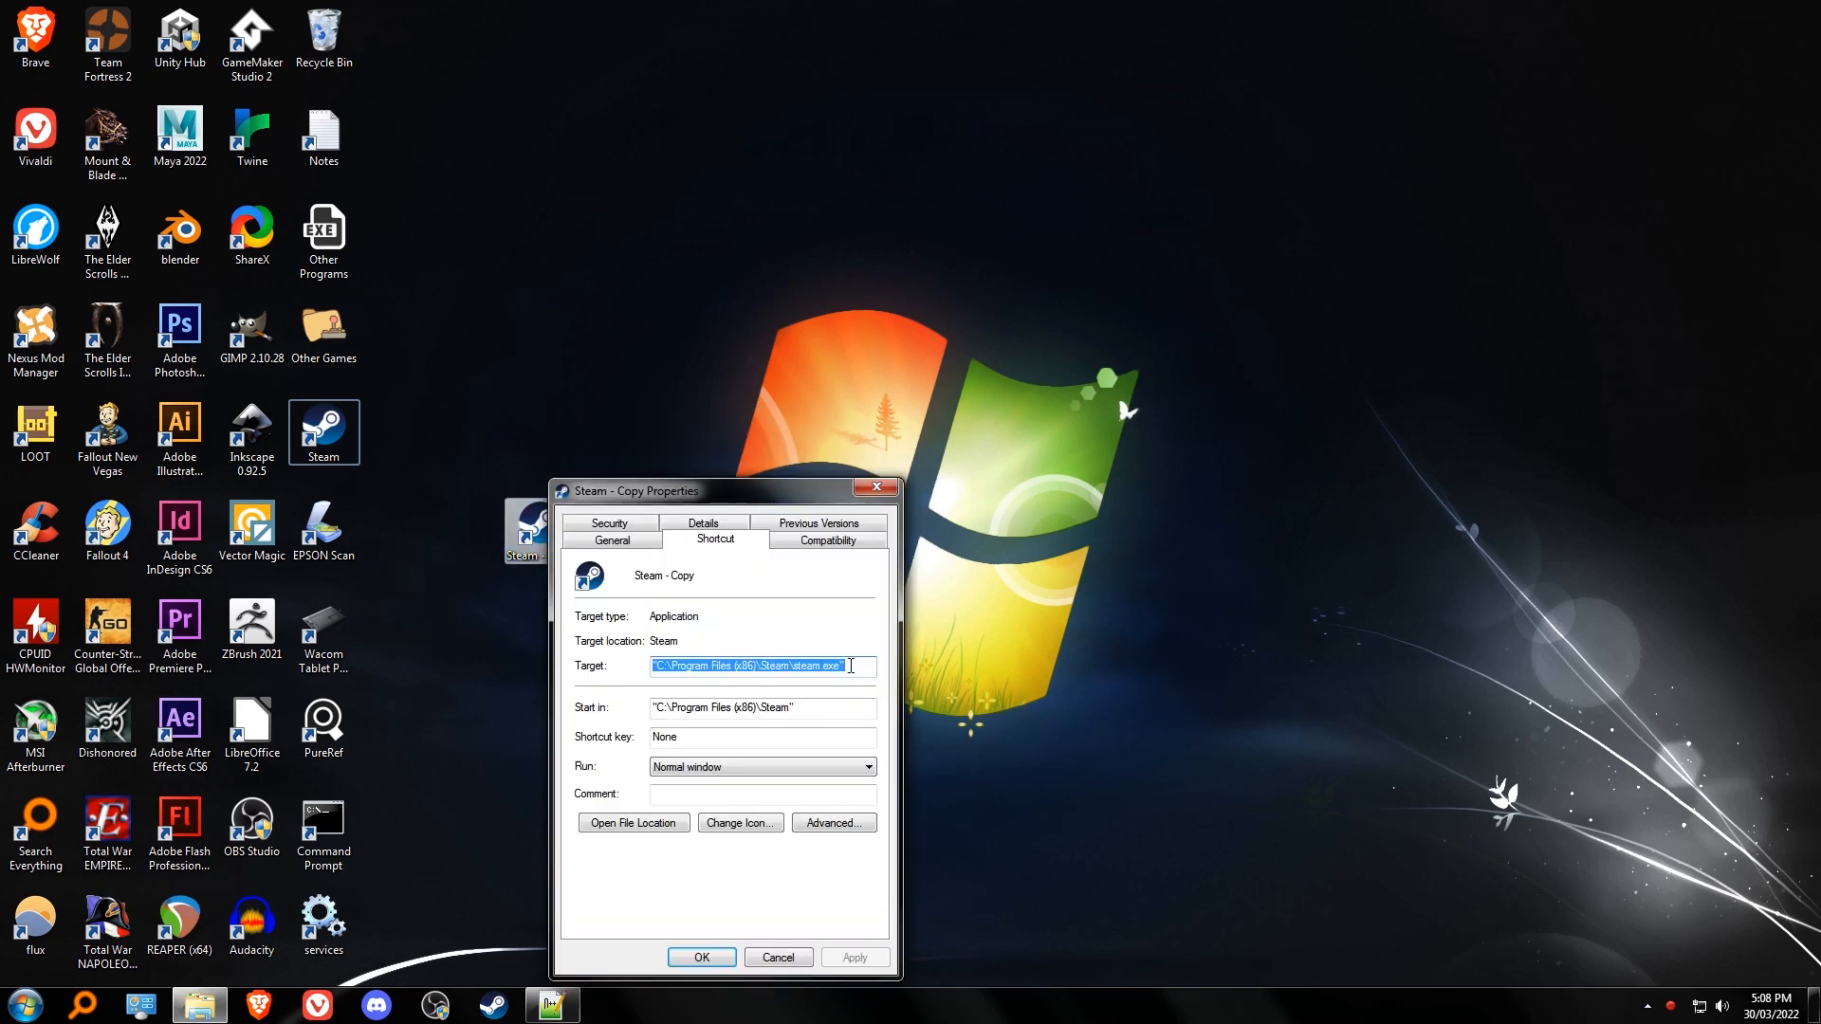
{"action": "left_click", "coordinate": [550, 1004]}
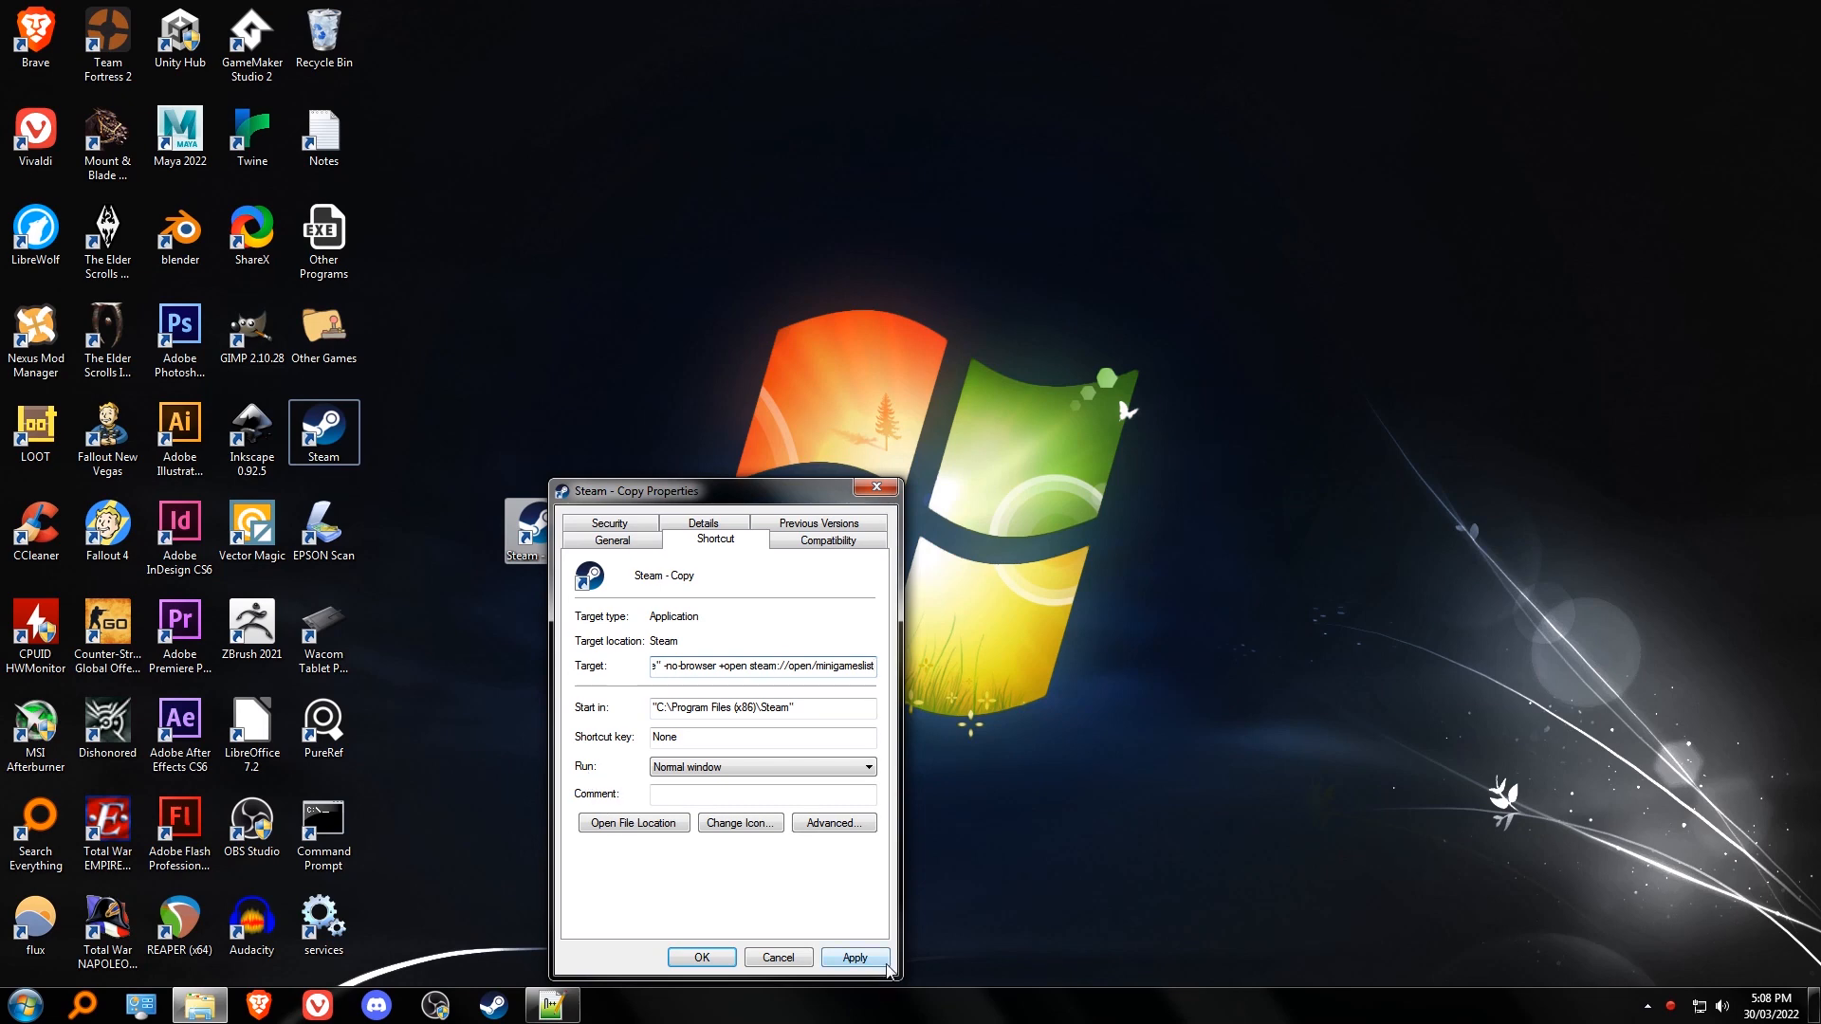
{"action": "mouse_move", "coordinate": [874, 969]}
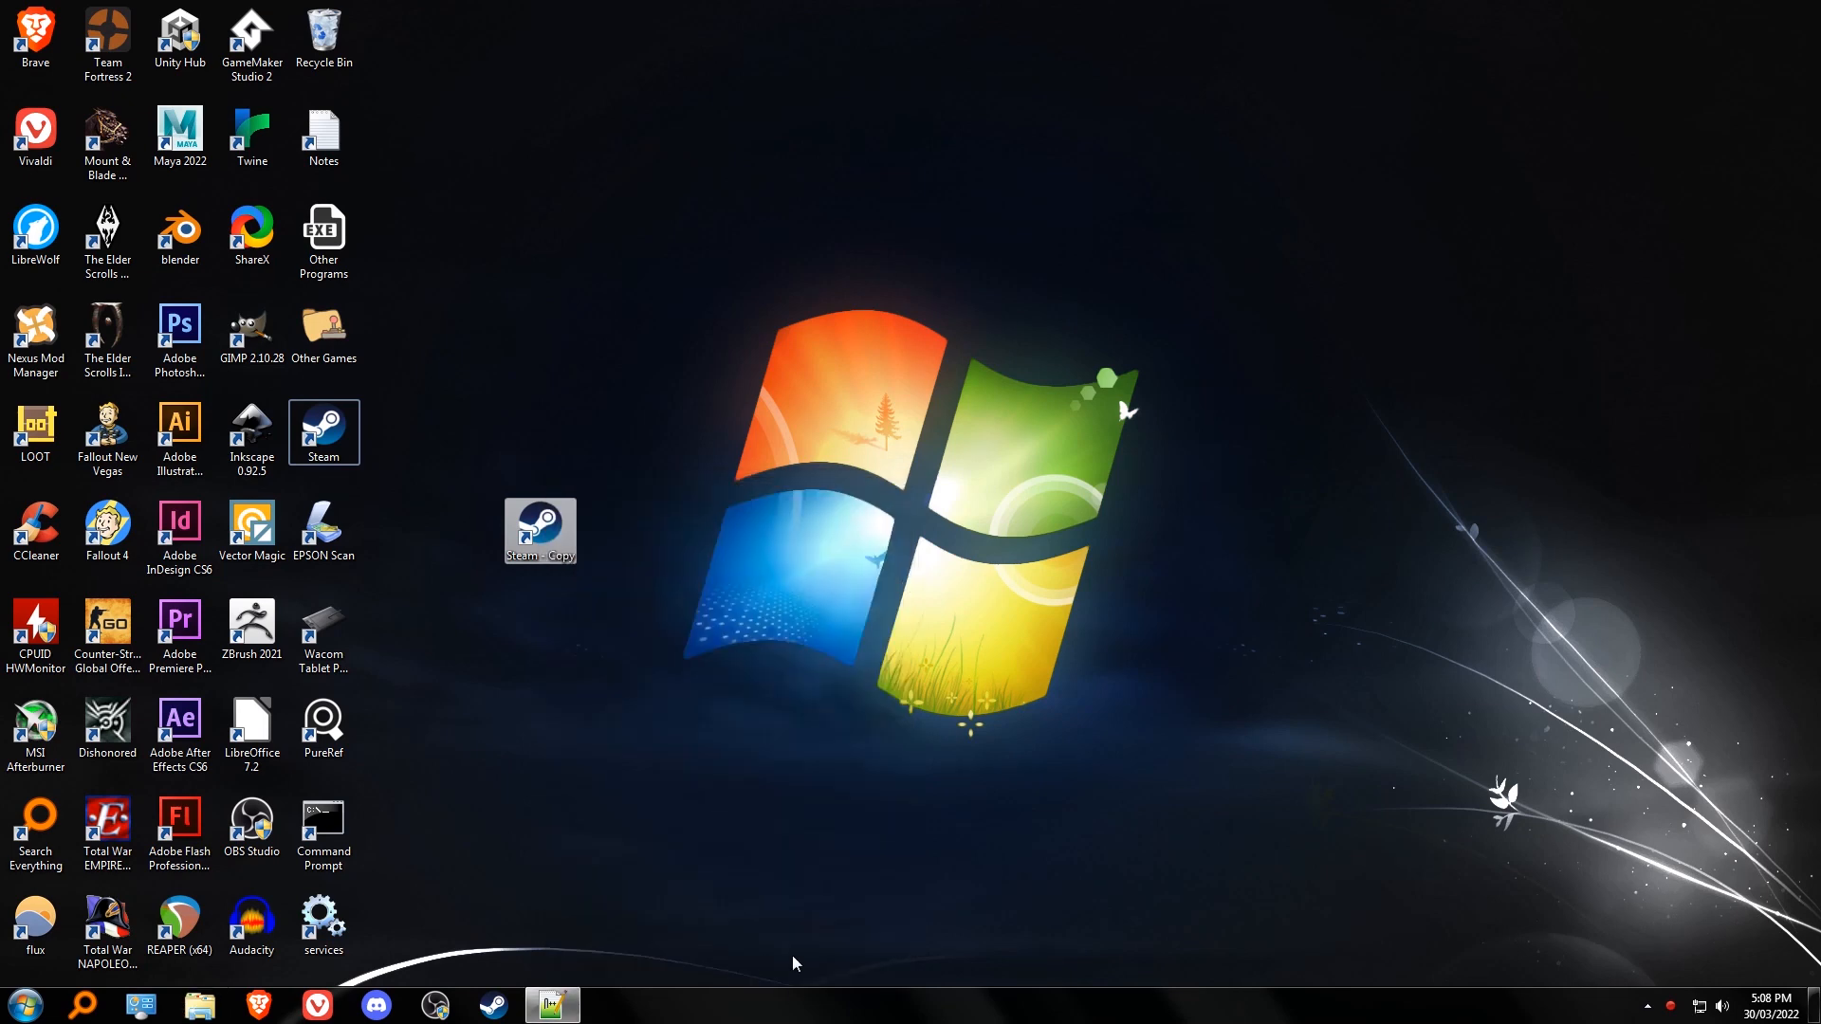
{"action": "left_click", "coordinate": [539, 531]}
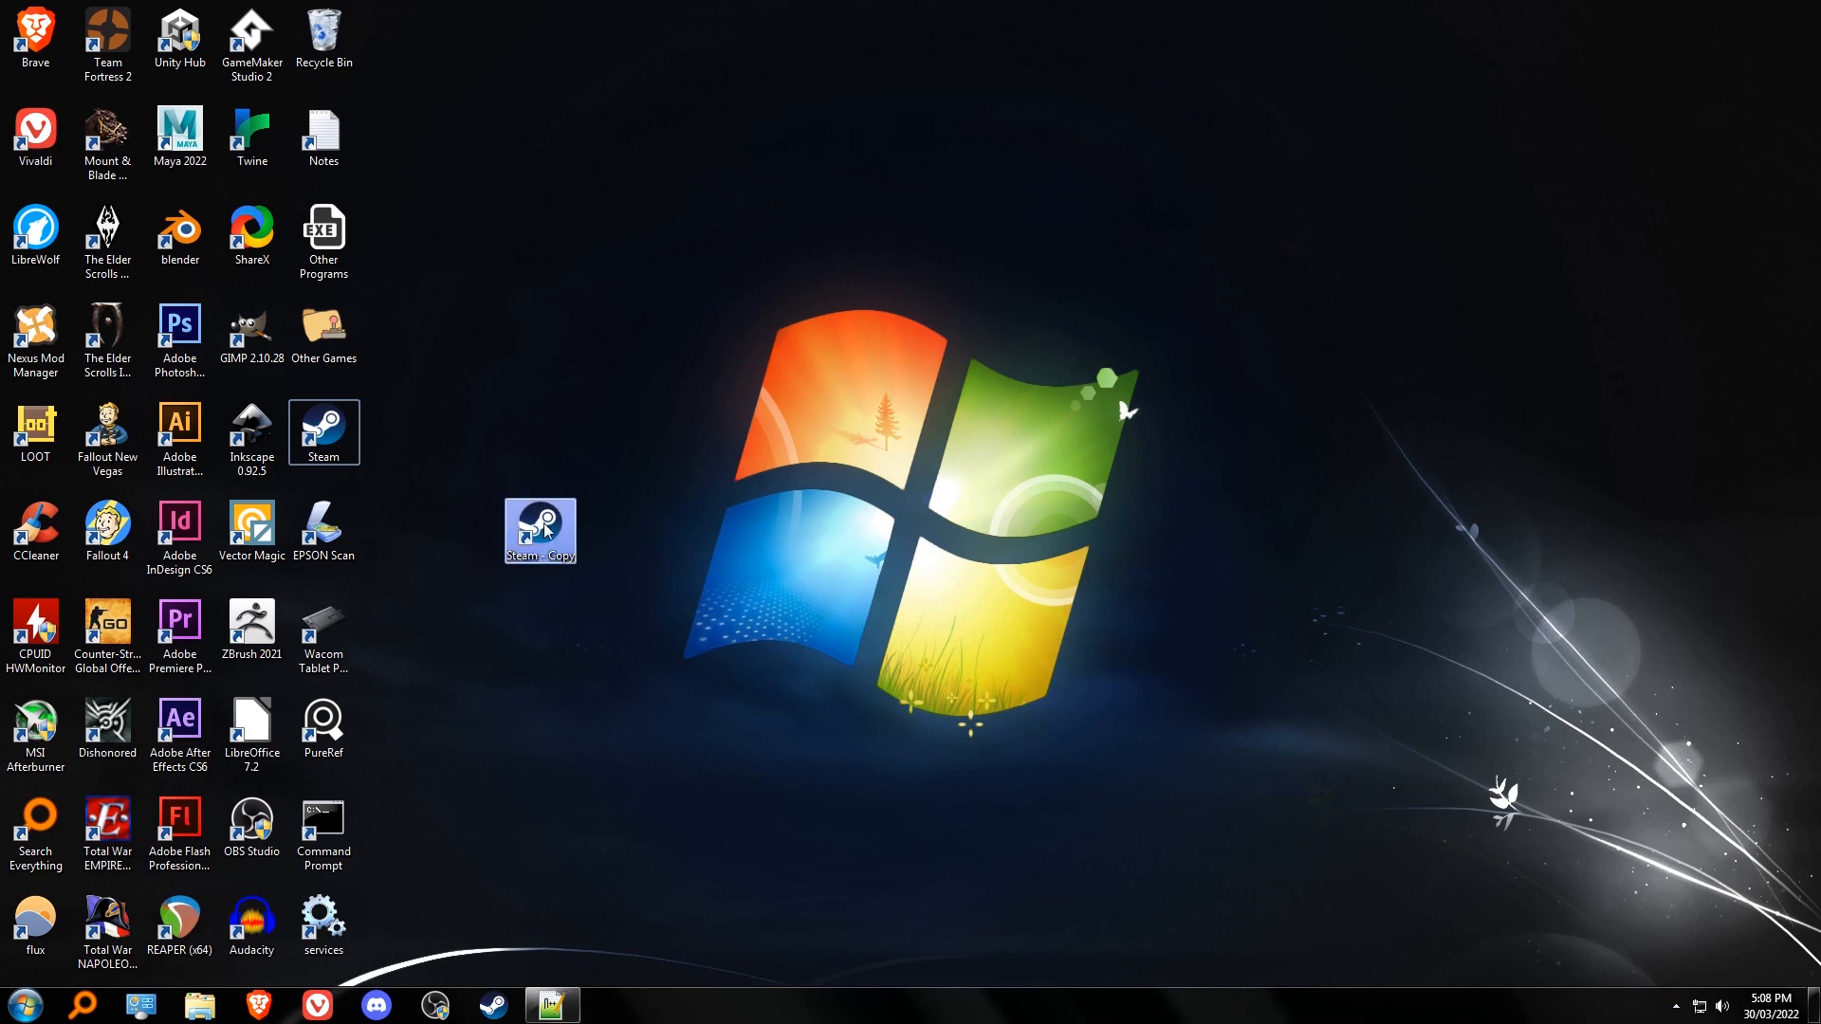
Launch Steam from 'Steam - Copy' and confirm Task Manager shows no steamwebhelper processes.
{"action": "double_click", "coordinate": [539, 523]}
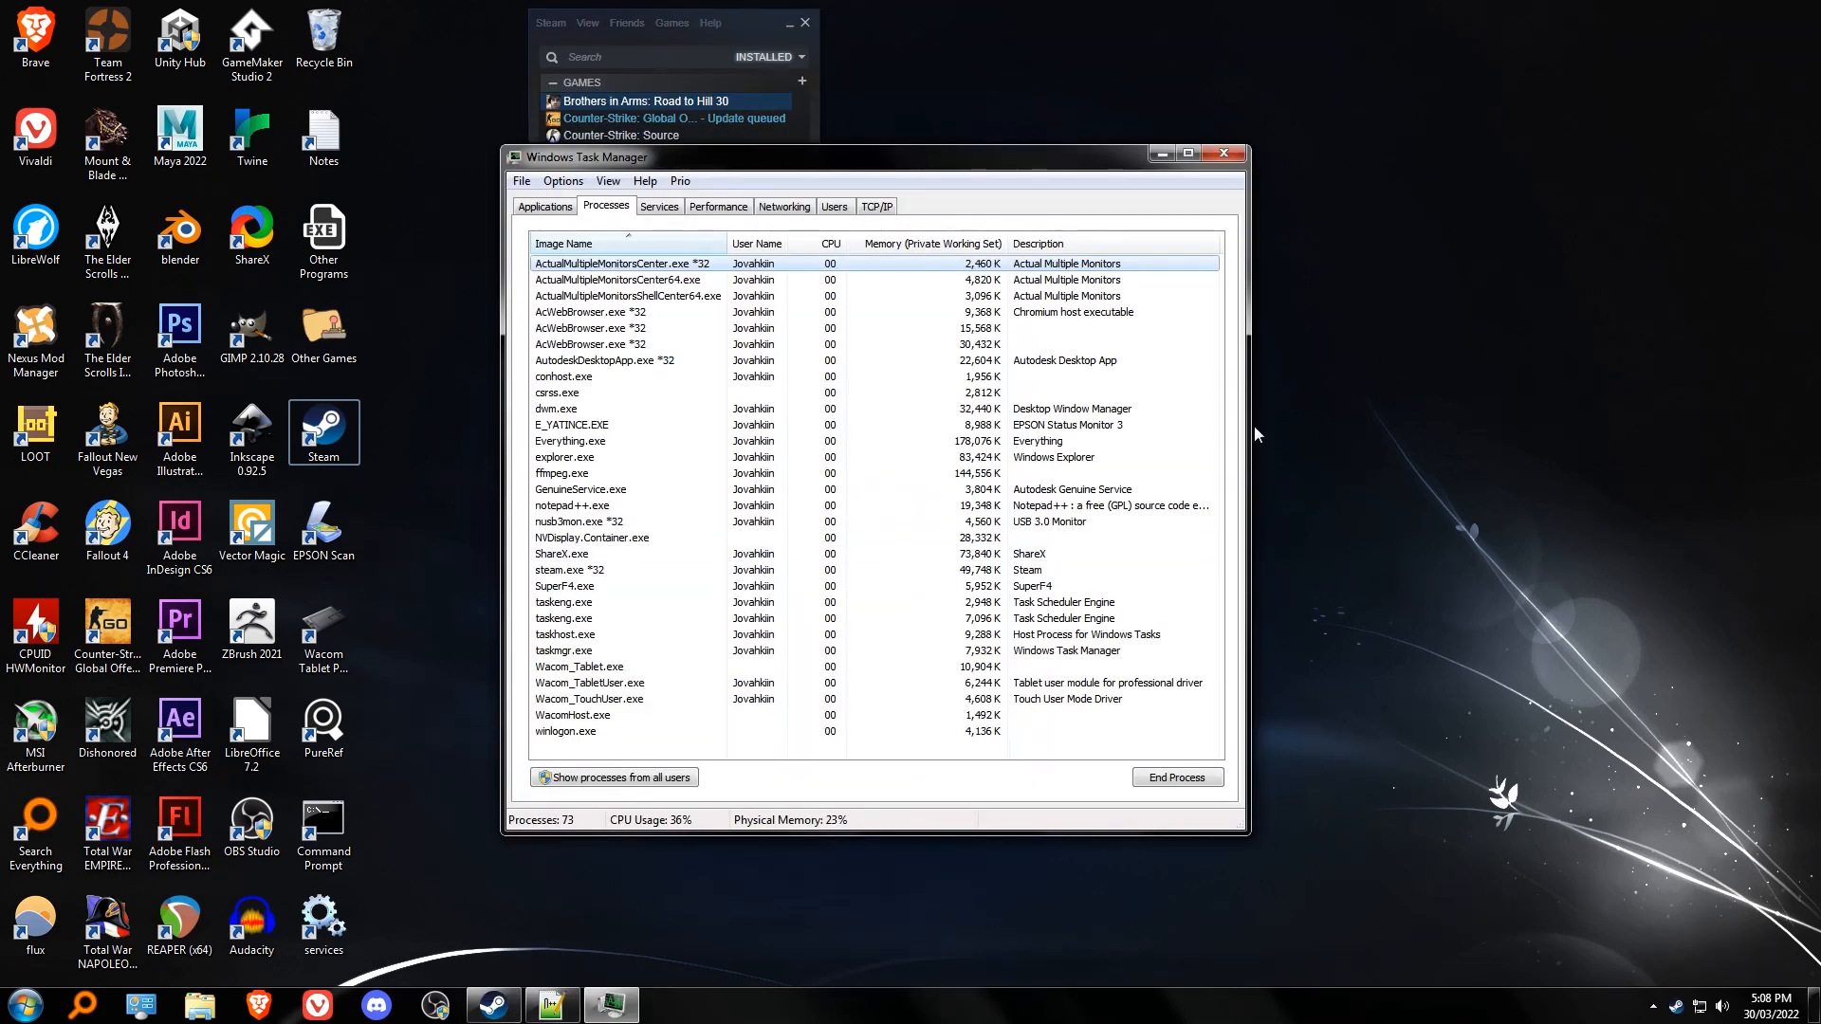
{"action": "left_click", "coordinate": [750, 618]}
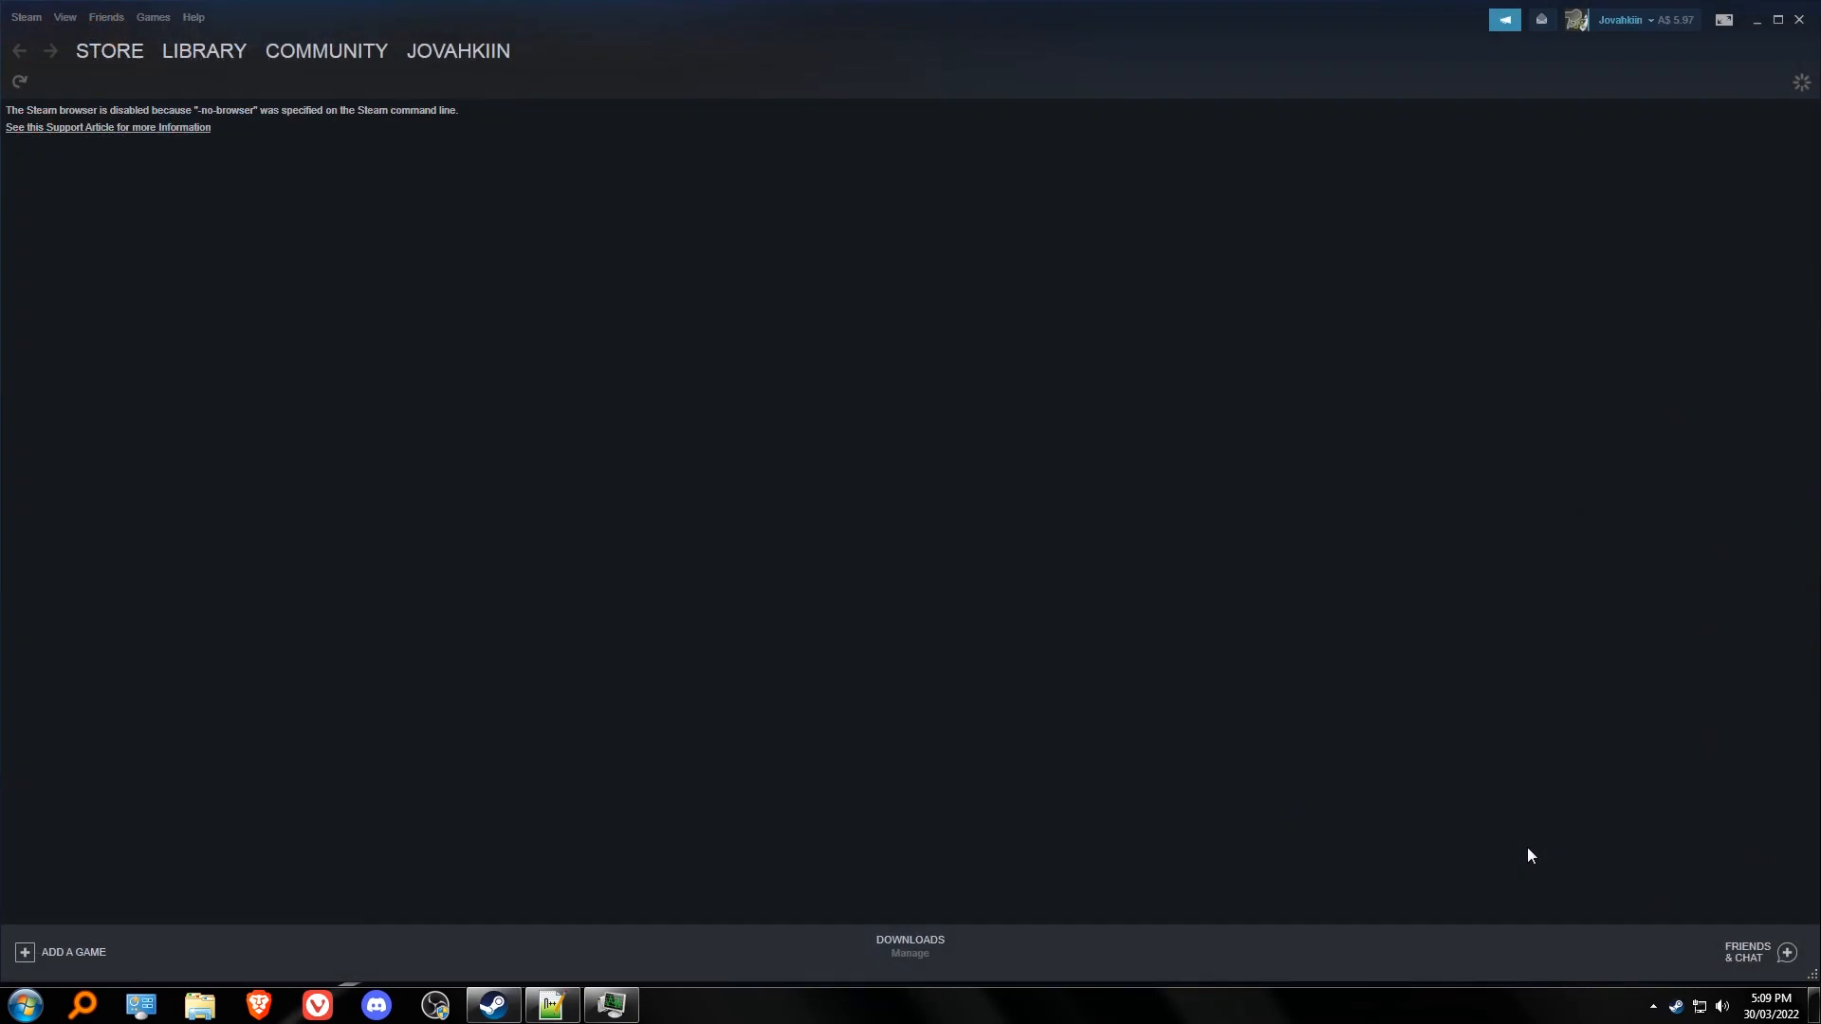
{"action": "mouse_move", "coordinate": [843, 221]}
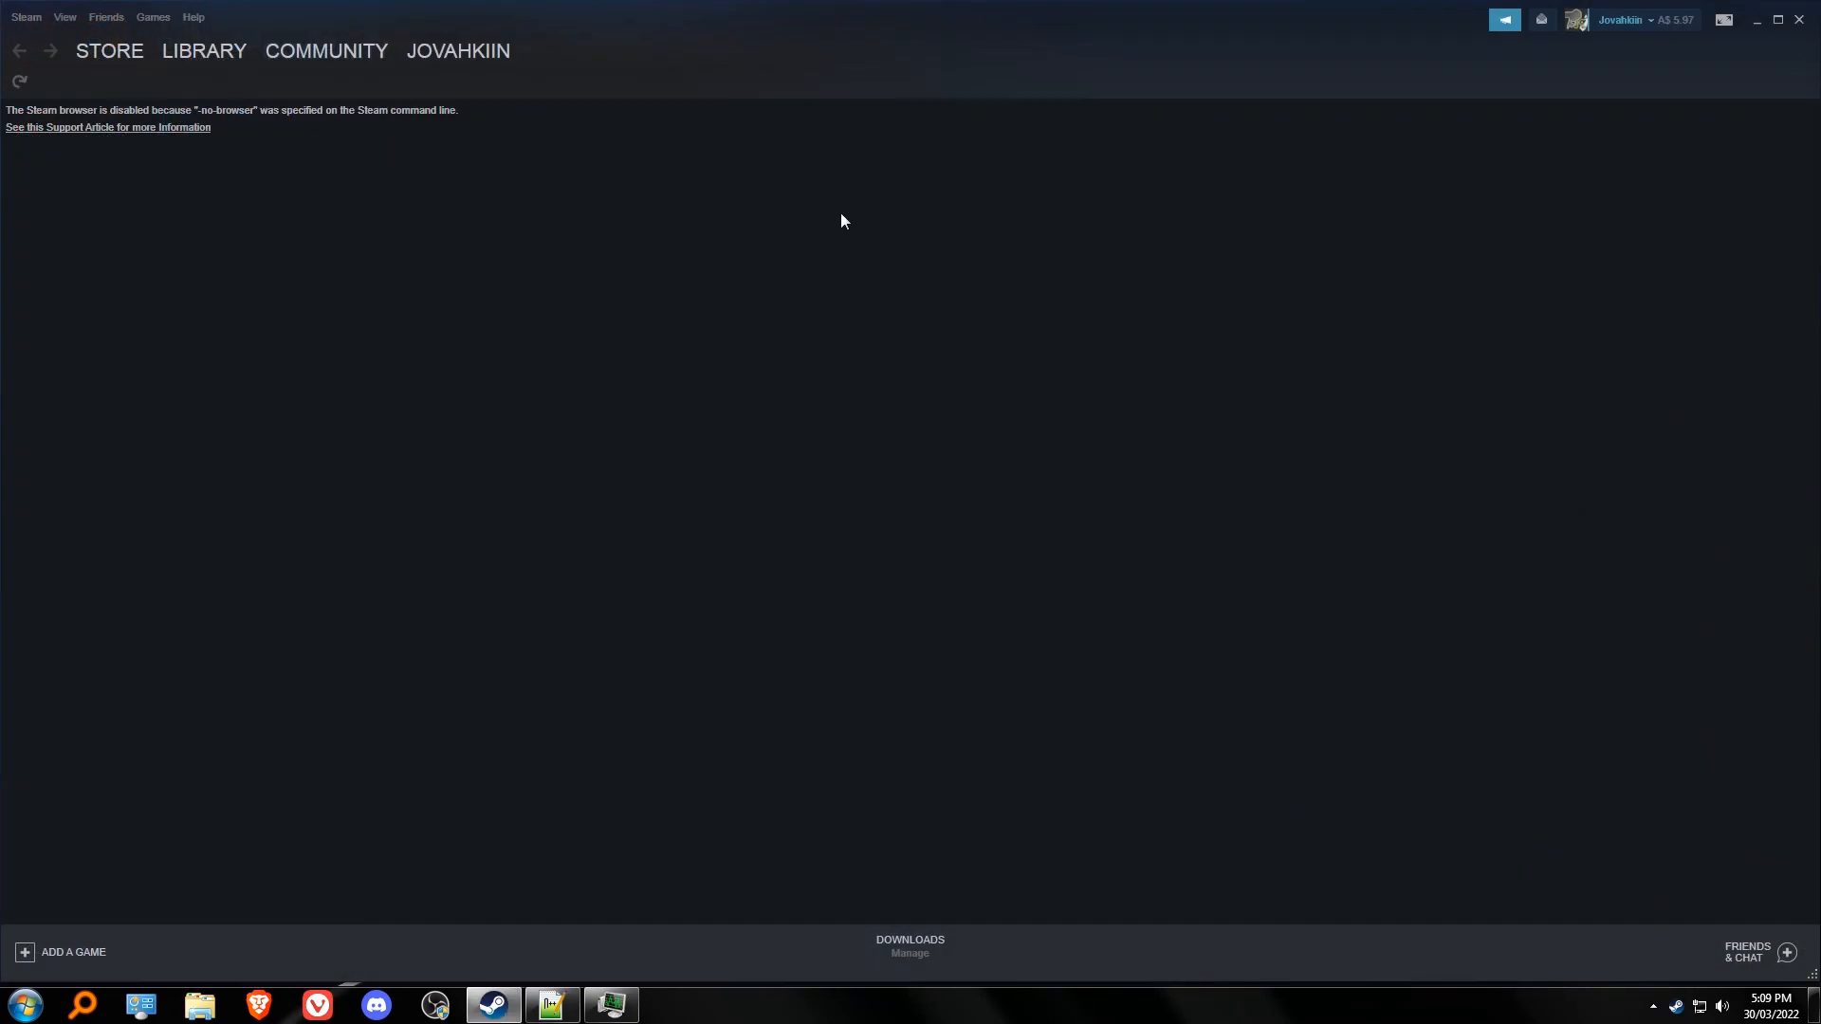
{"action": "mouse_move", "coordinate": [712, 210]}
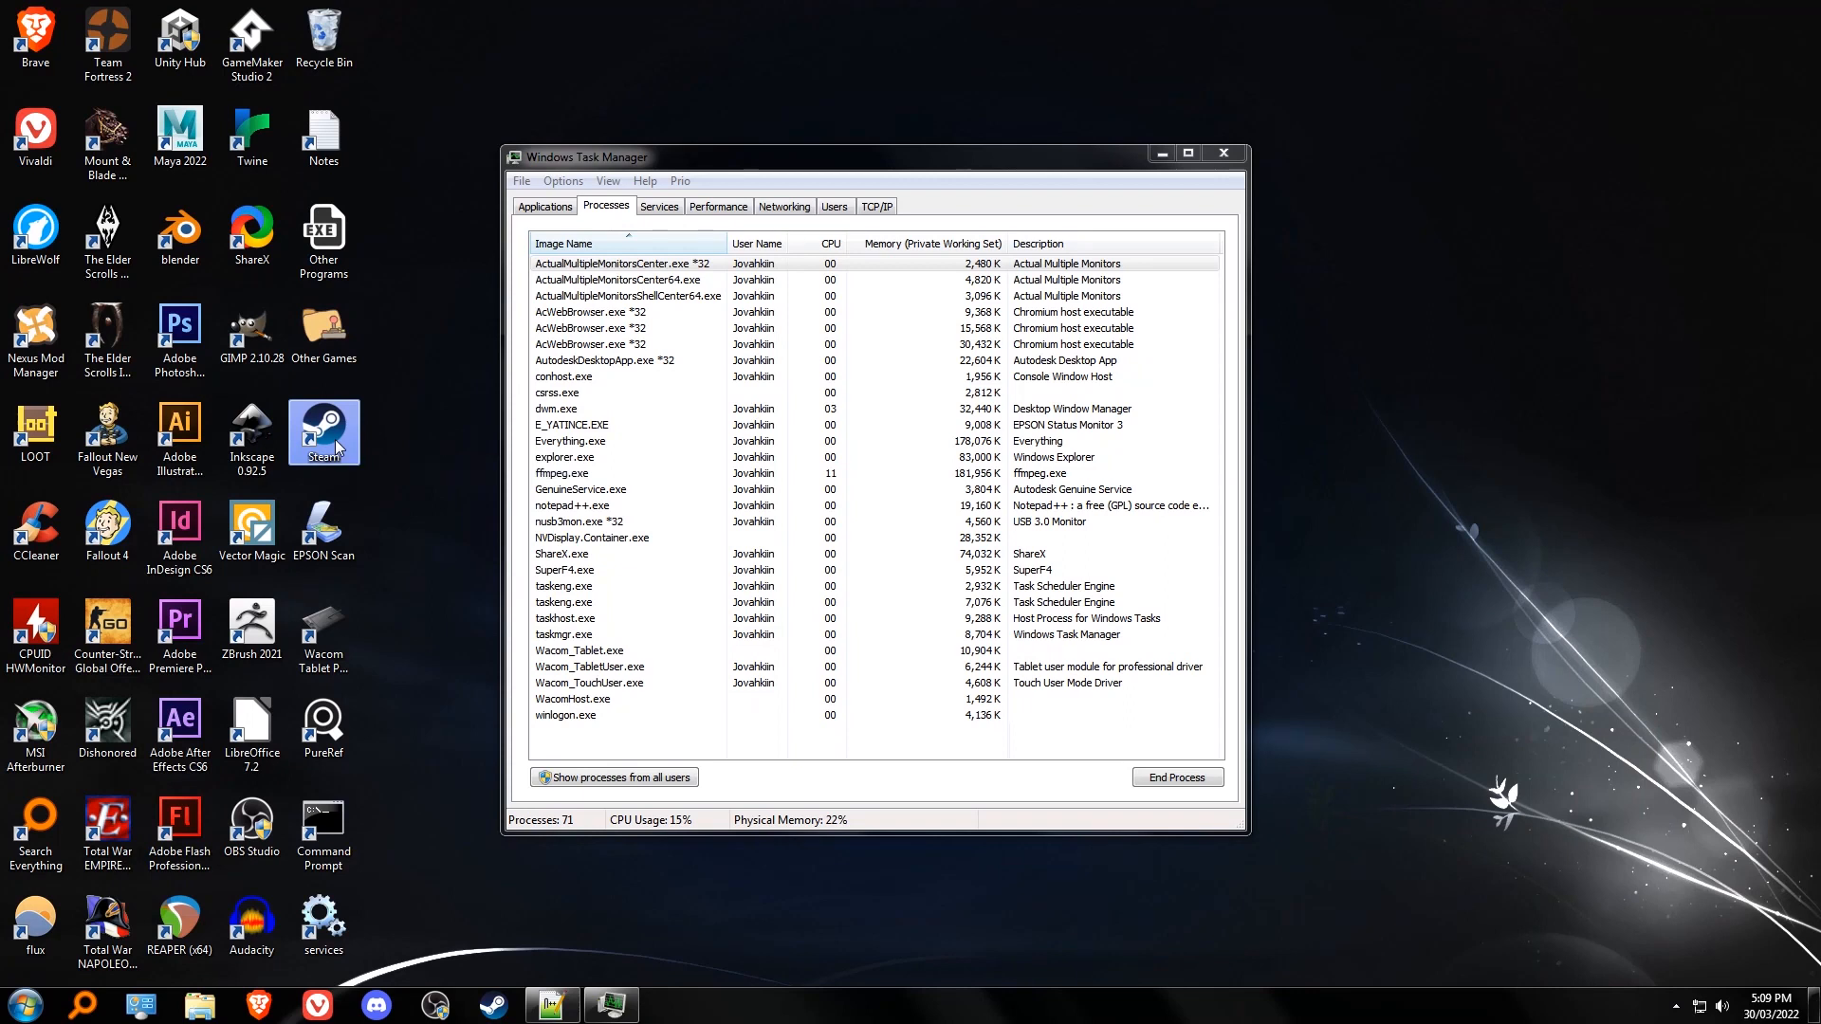
Relaunch Steam from the original desktop shortcut so steam.exe reappears.
{"action": "double_click", "coordinate": [325, 432]}
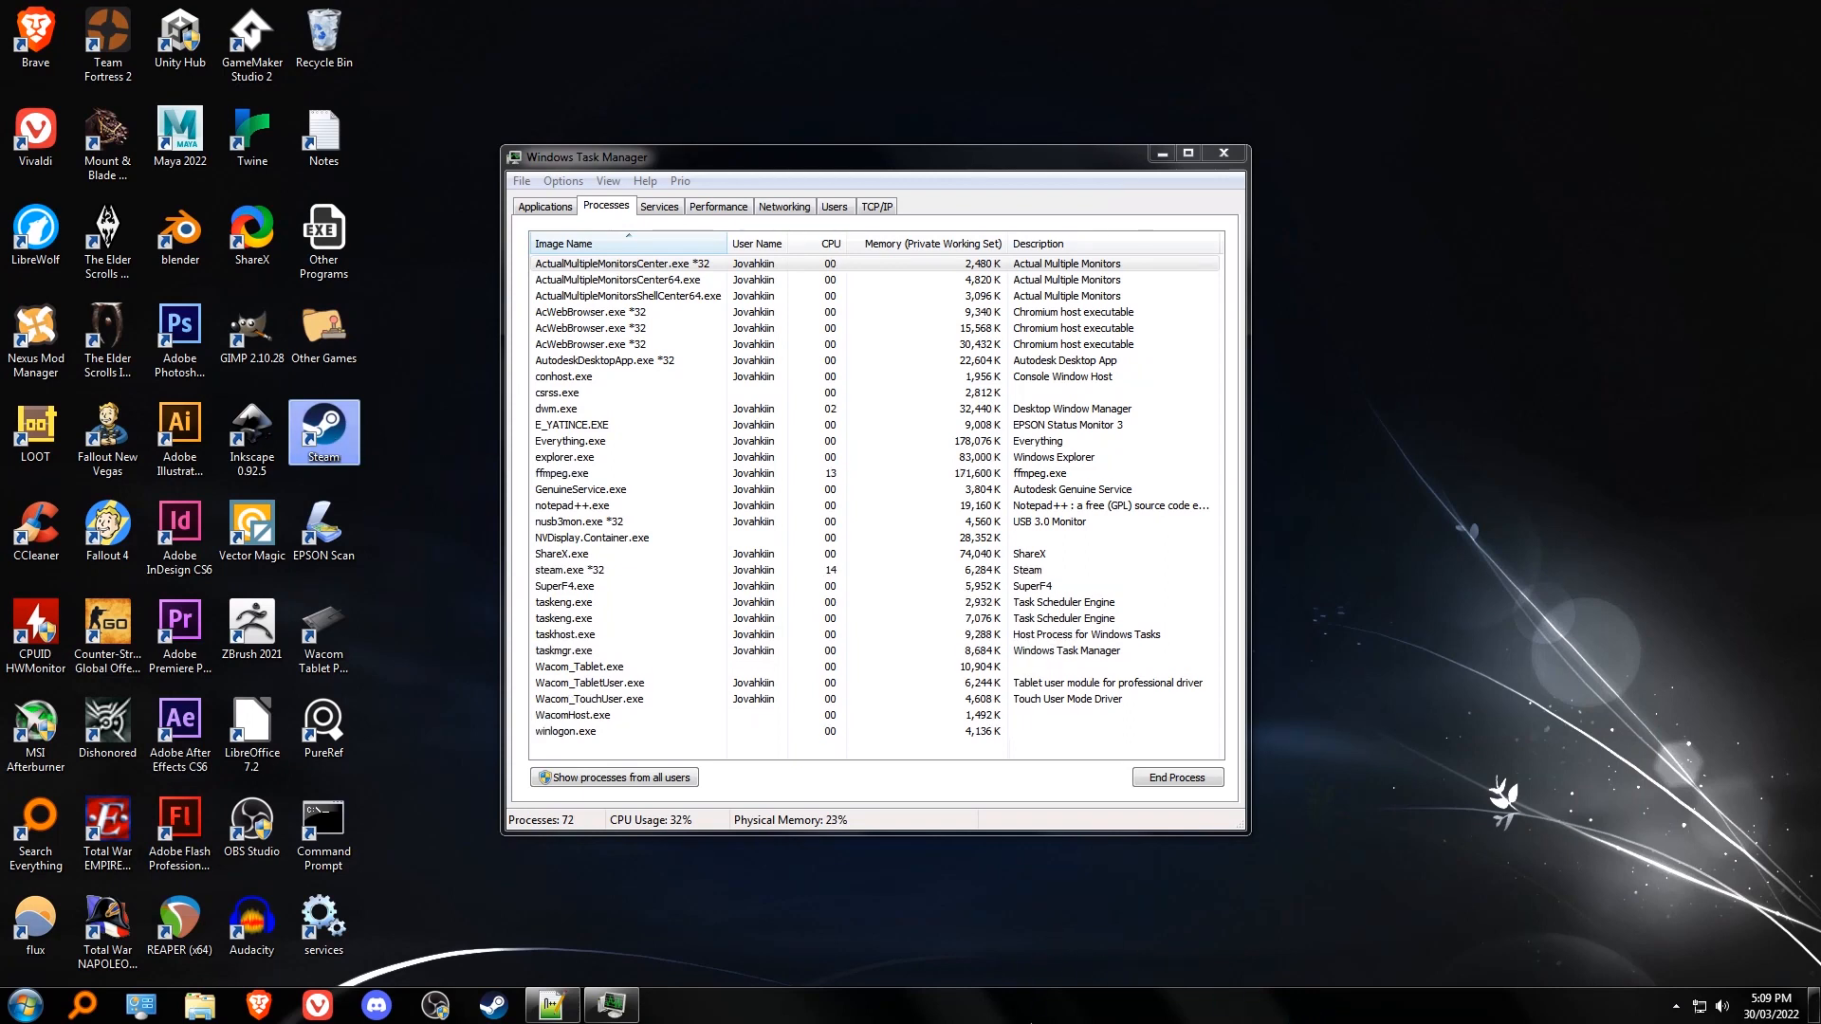